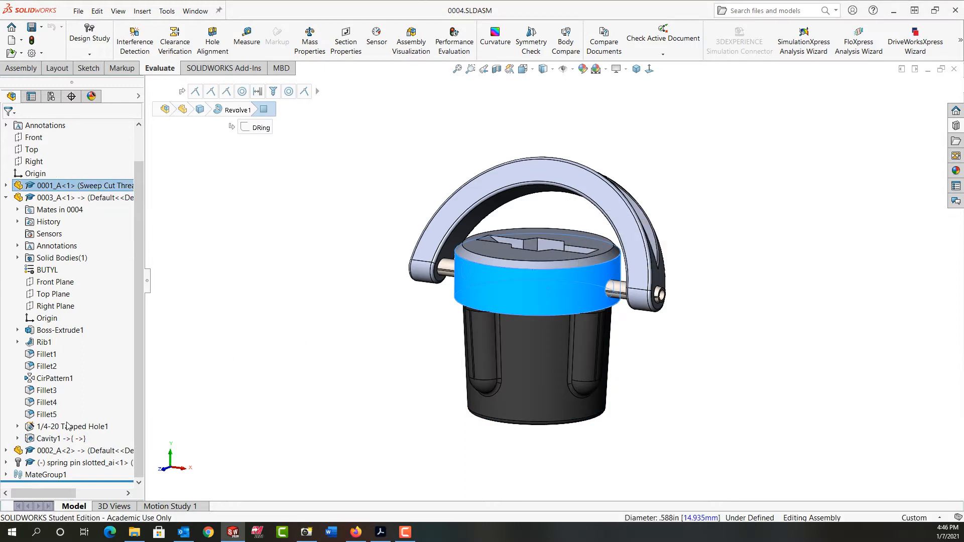
Select knob component 0003_A in the assembly tree to bring up its actions.
left_click(55, 439)
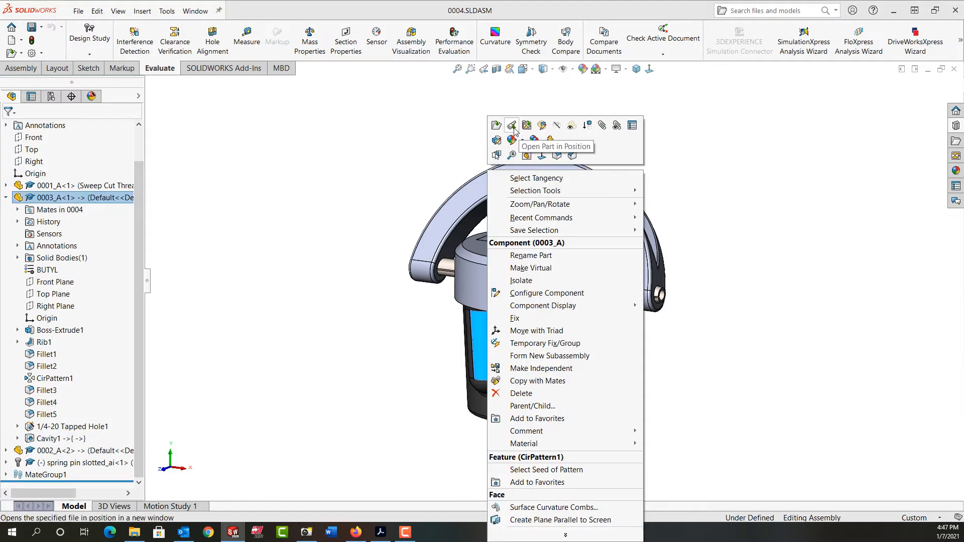
Show knob 0003_A in its own window with the section cutaway turned off.
left_click(510, 126)
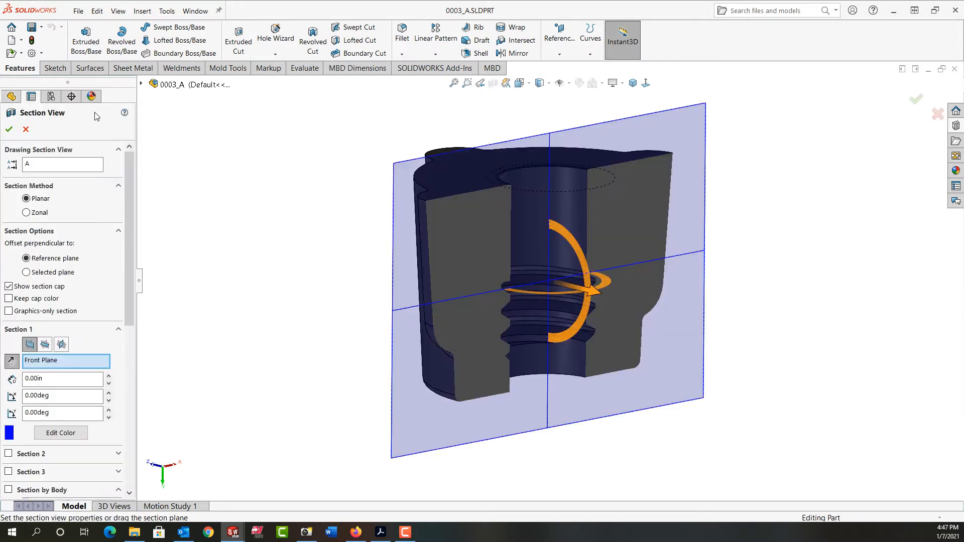
left_click(25, 129)
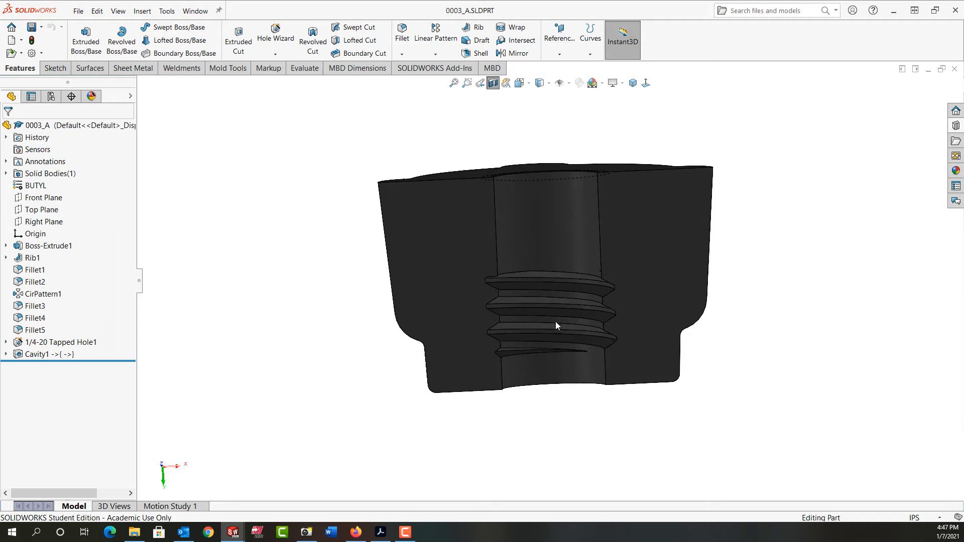
mouse_move(470, 361)
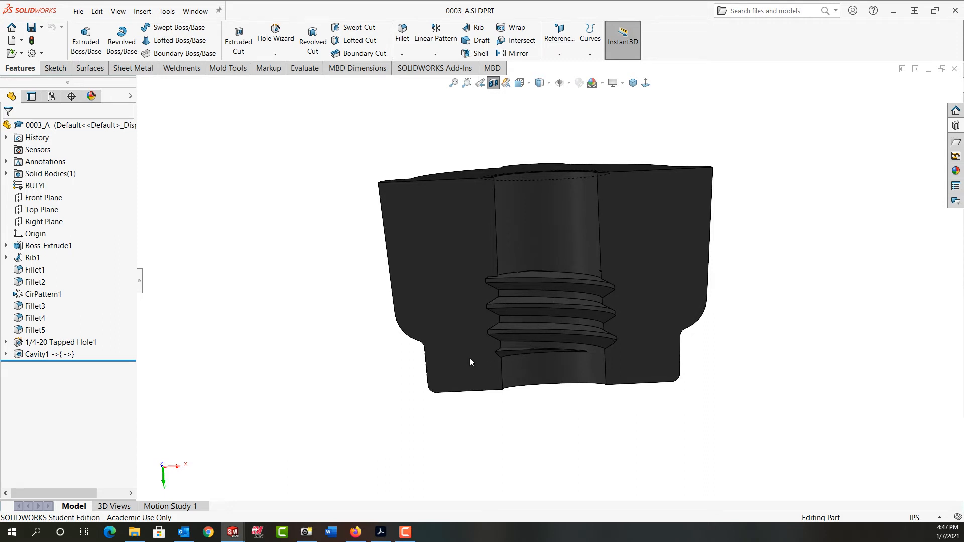
mouse_move(326, 398)
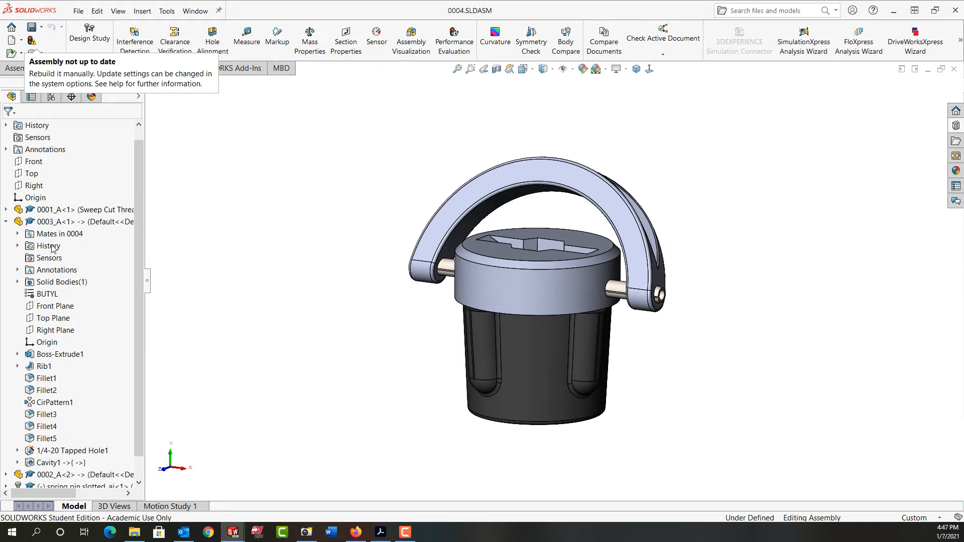
Suppress the TempCoincident mate and grab the knob so it hangs lower beneath the cap.
left_click(17, 234)
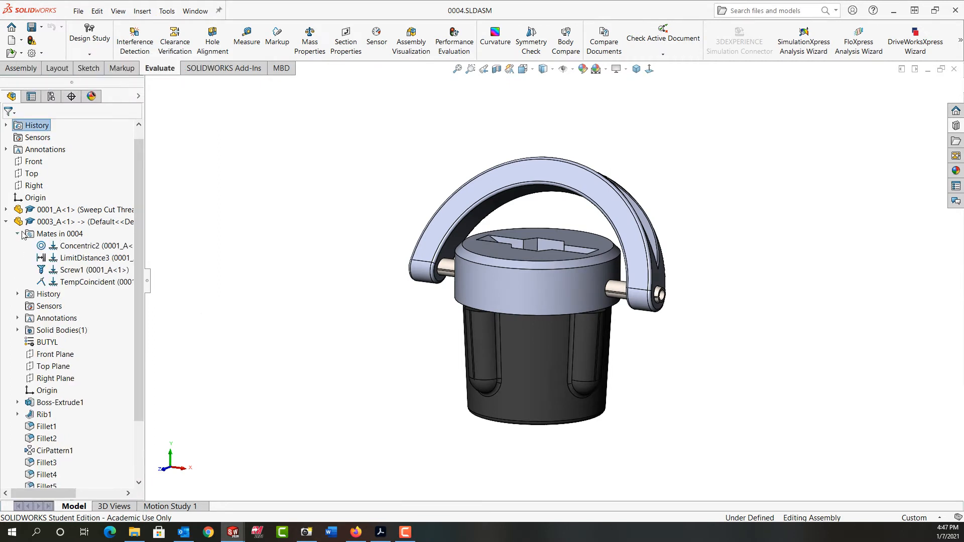
right_click(81, 281)
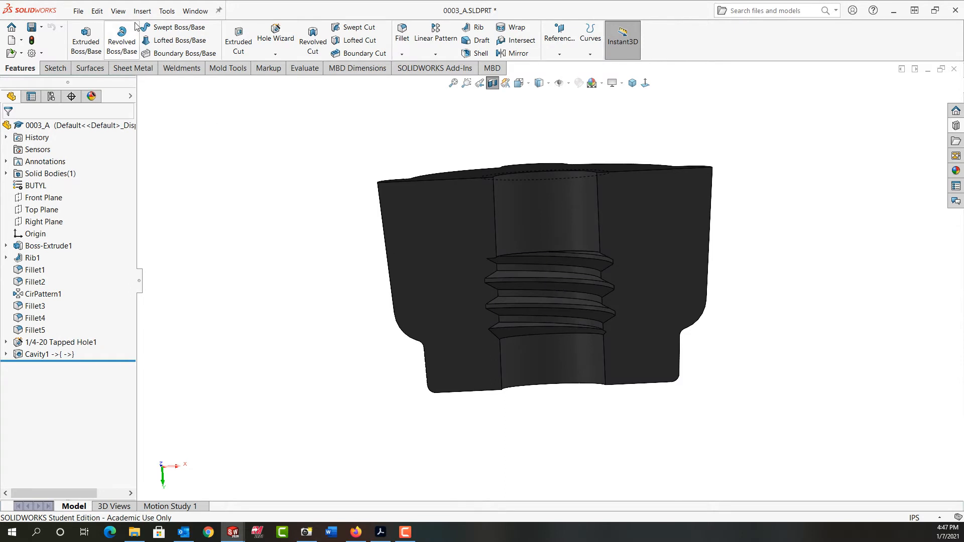
mouse_move(32, 41)
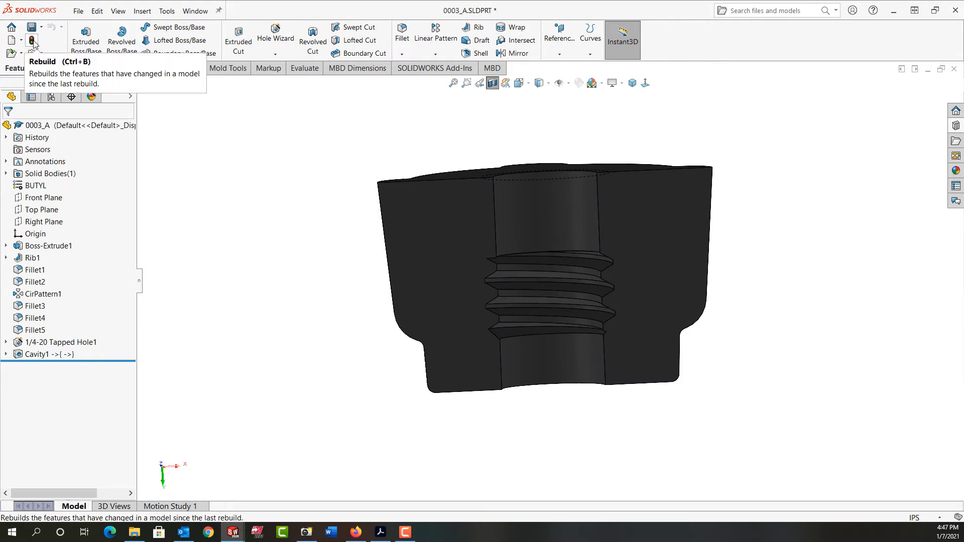
mouse_move(240, 200)
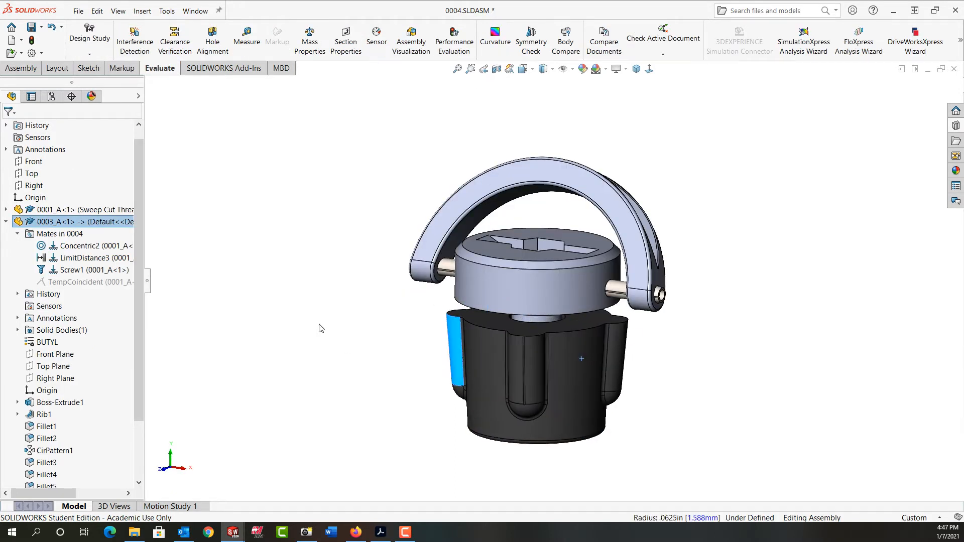
left_click(608, 353)
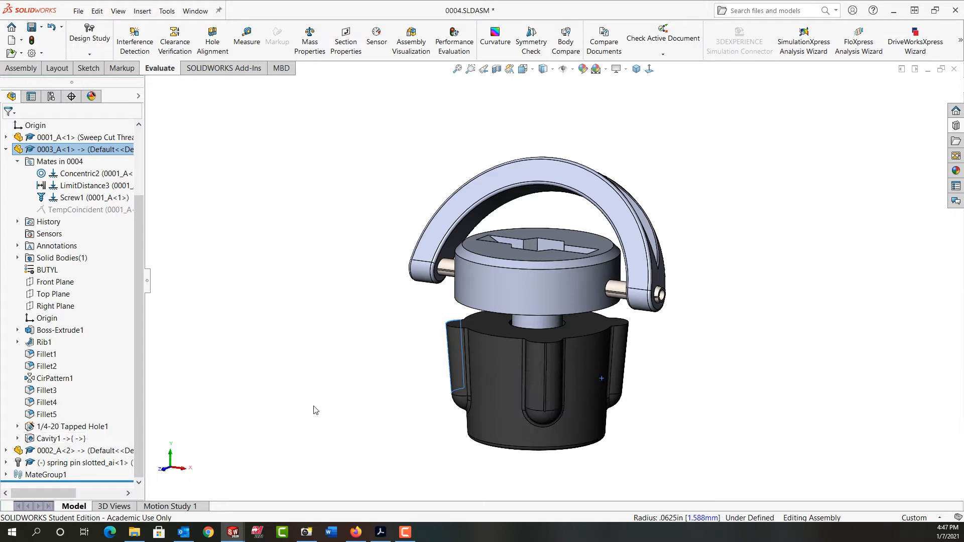
mouse_move(533, 326)
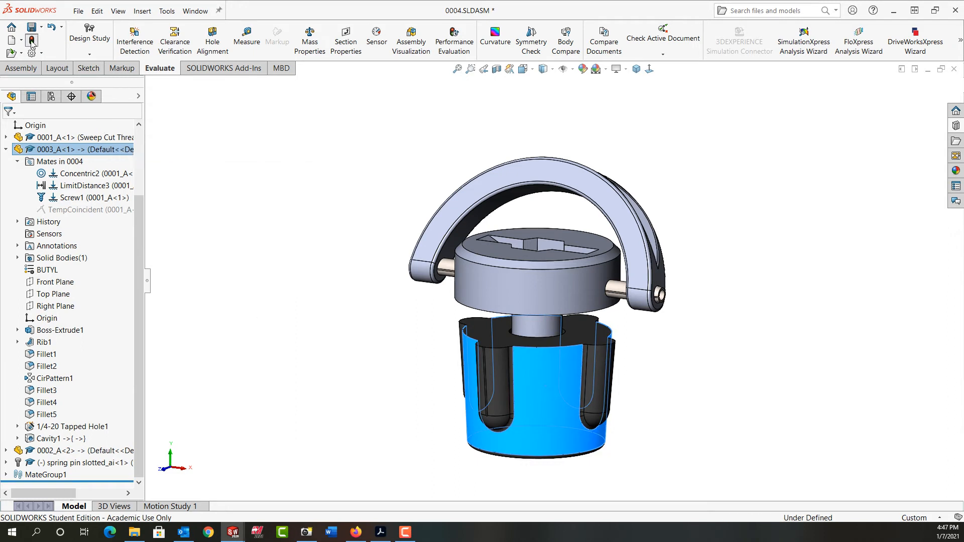
Inspect the knob's internal threads in section view, then return to assembly 0004.
double_click(61, 149)
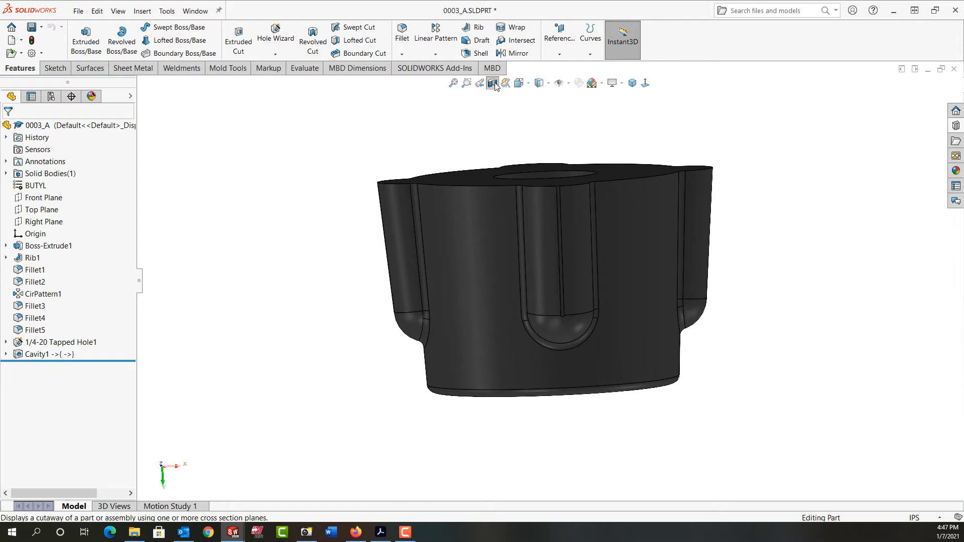
left_click(491, 84)
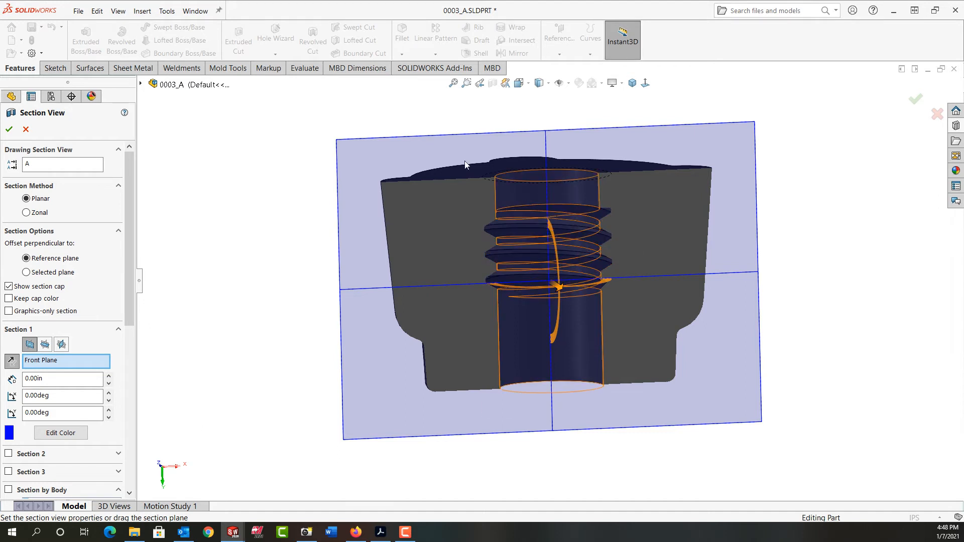
left_click(9, 129)
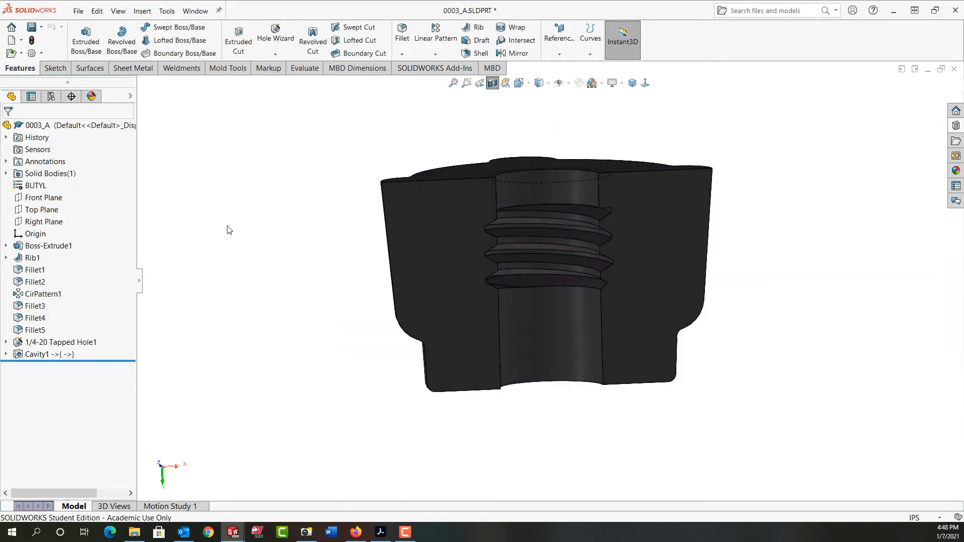
mouse_move(530, 254)
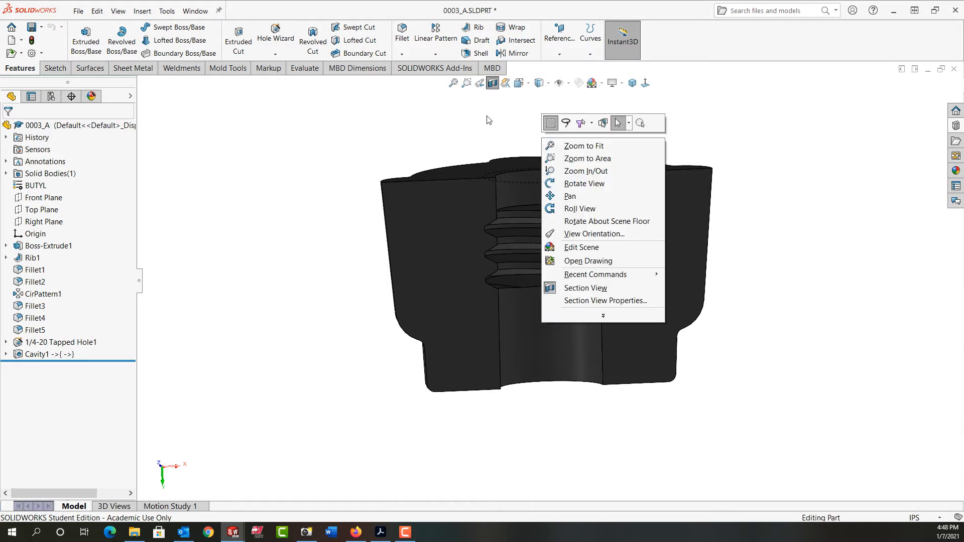
left_click(582, 146)
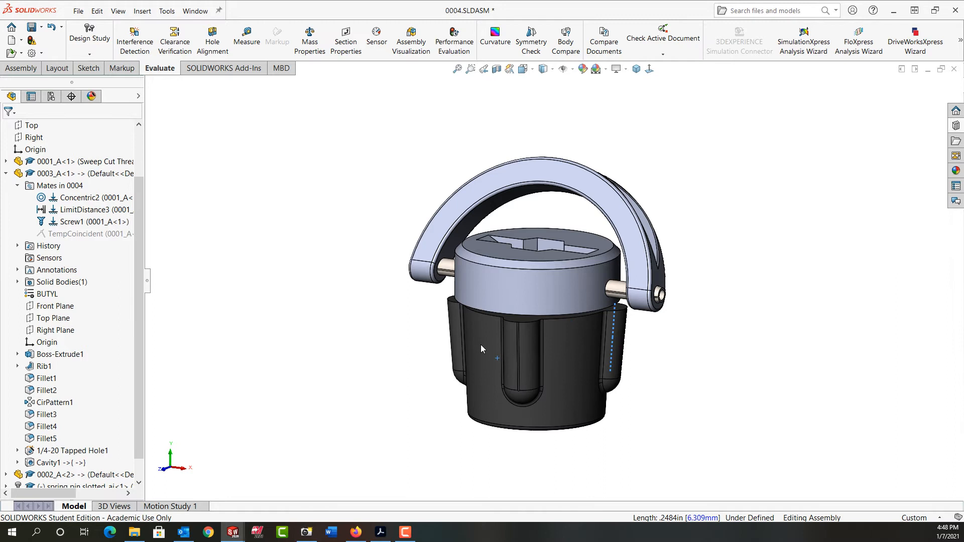
Pick the knob body in the assembly and bring up 0003_A as its own part.
left_click(456, 332)
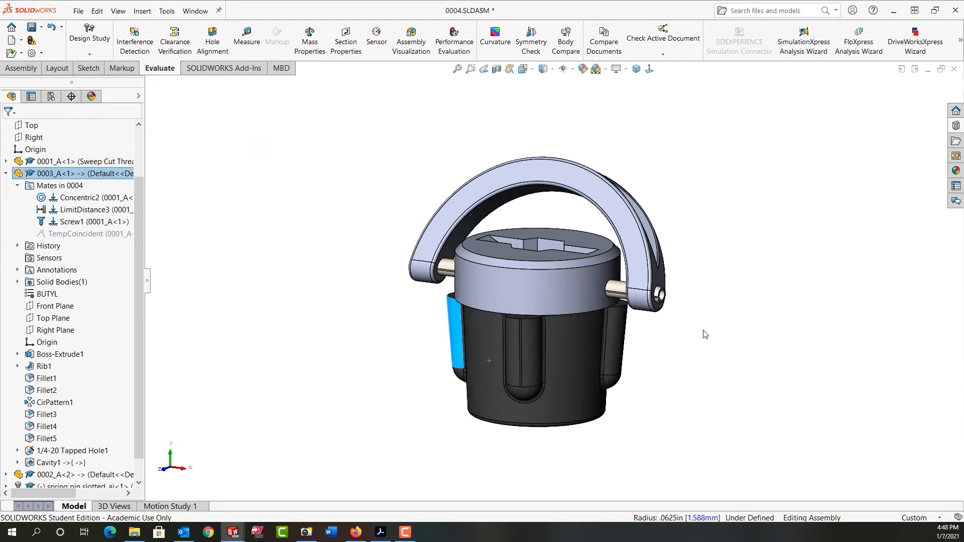
left_click(522, 338)
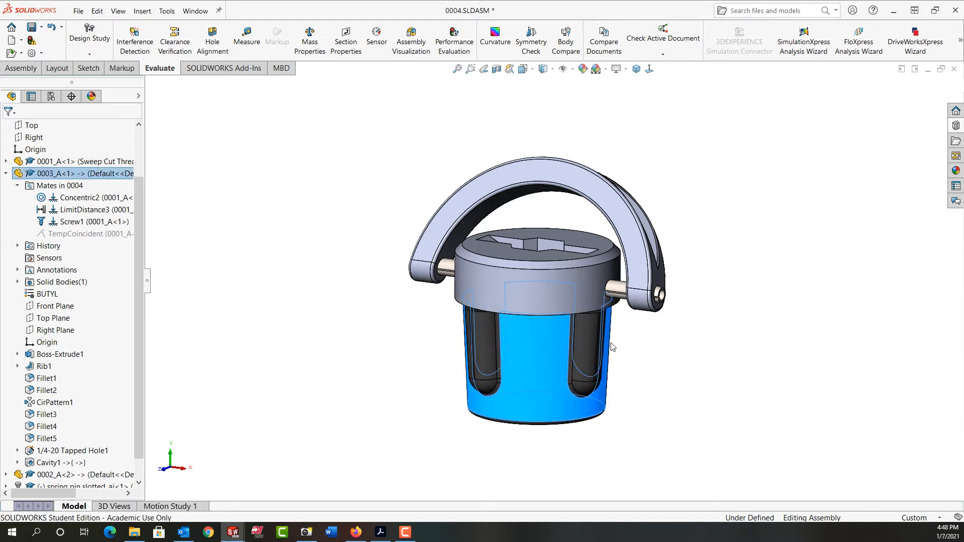
left_click(73, 234)
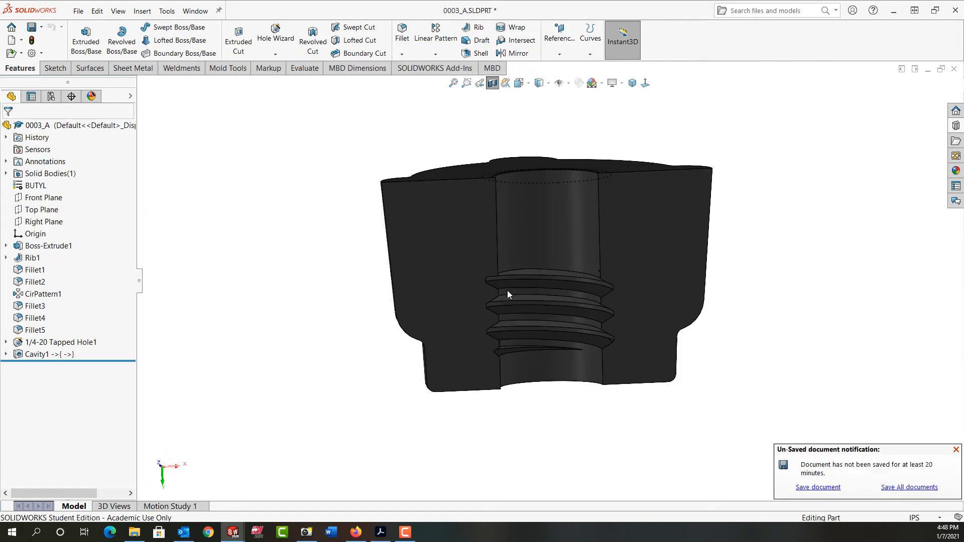
mouse_move(466, 284)
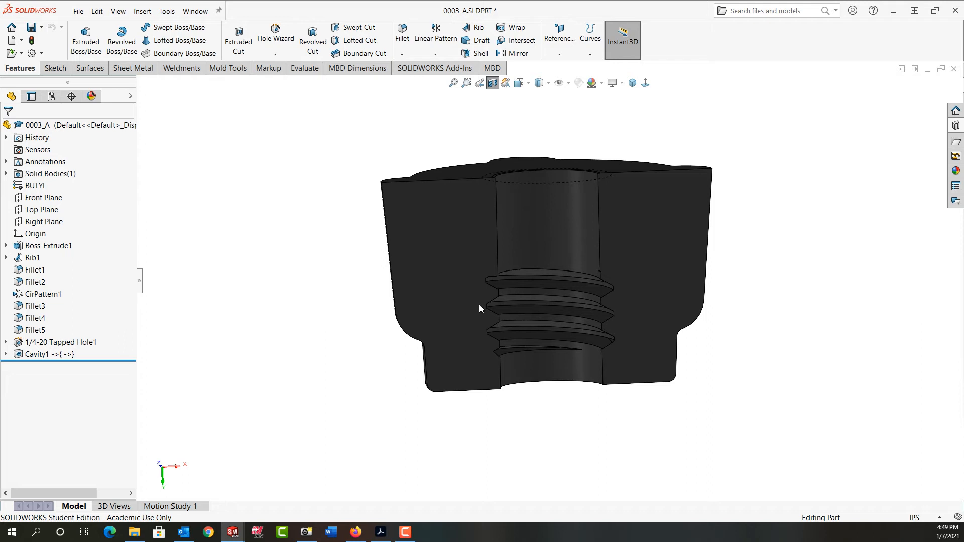
mouse_move(502, 280)
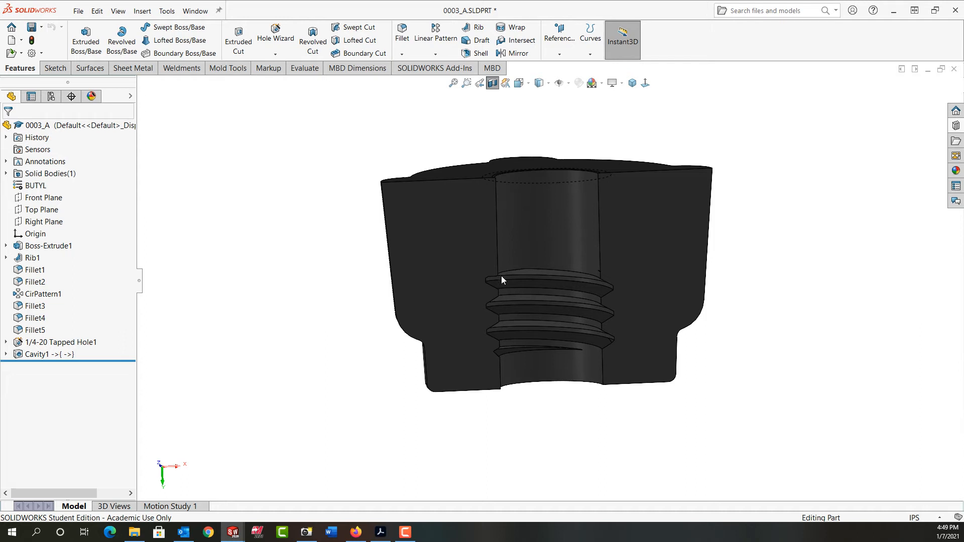
mouse_move(500, 337)
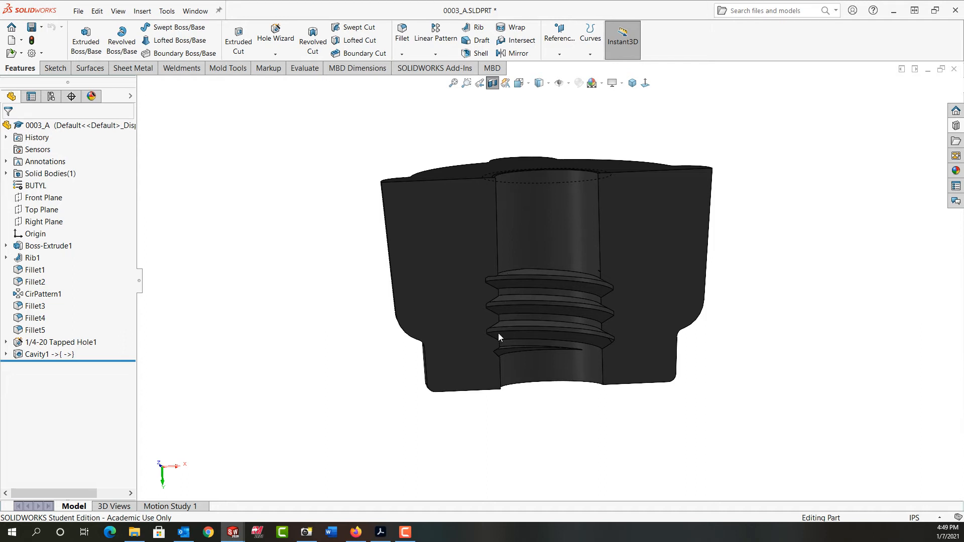
mouse_move(328, 342)
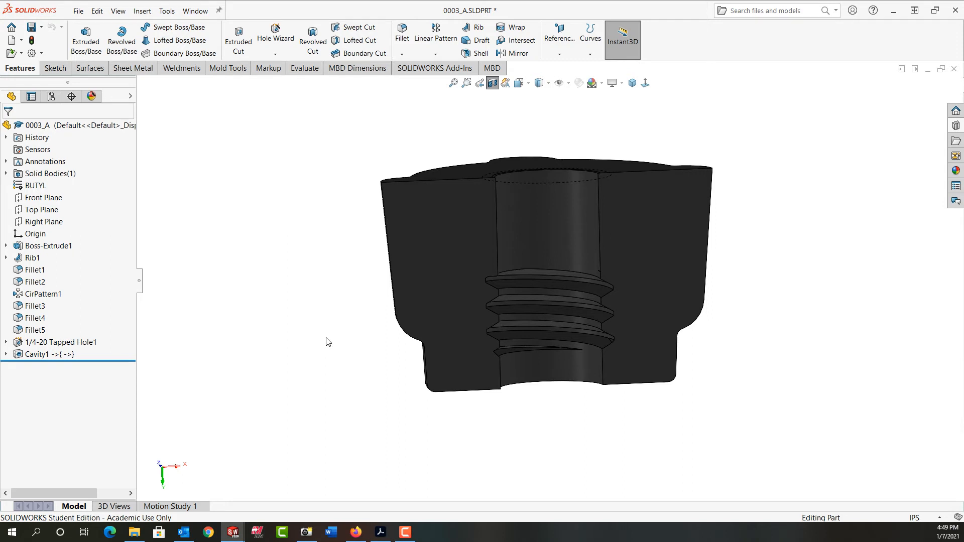
mouse_move(143, 344)
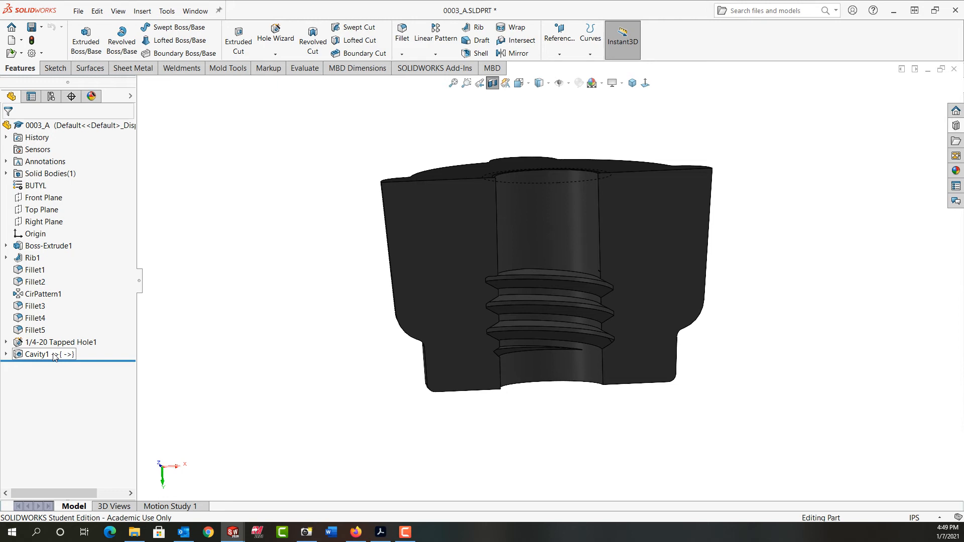
Break all of Cavity1's in-context external references permanently via Break All.
right_click(37, 354)
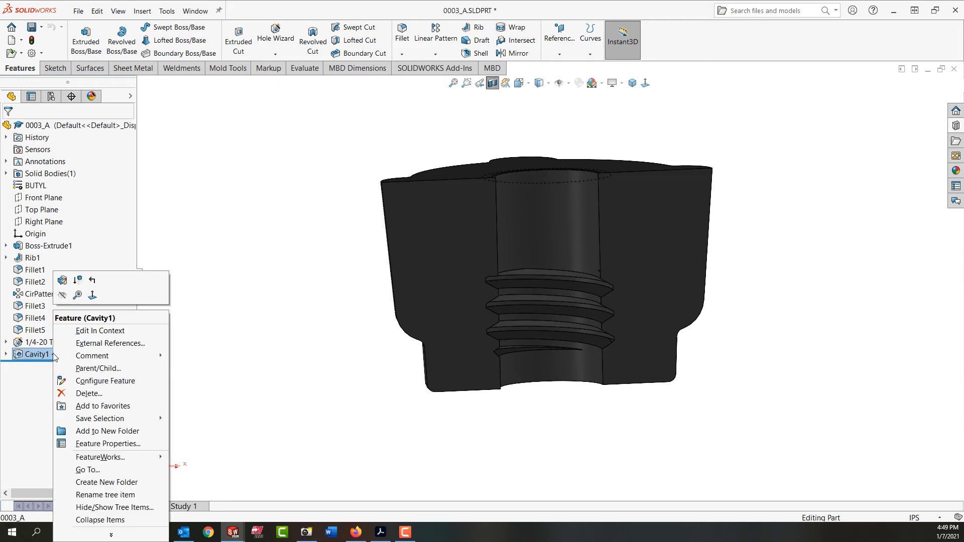
mouse_move(102, 343)
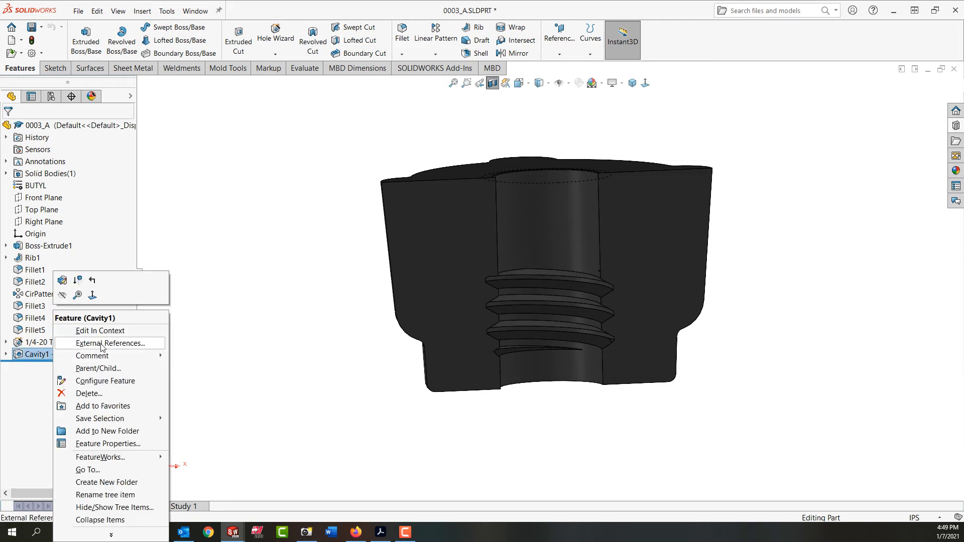
left_click(111, 343)
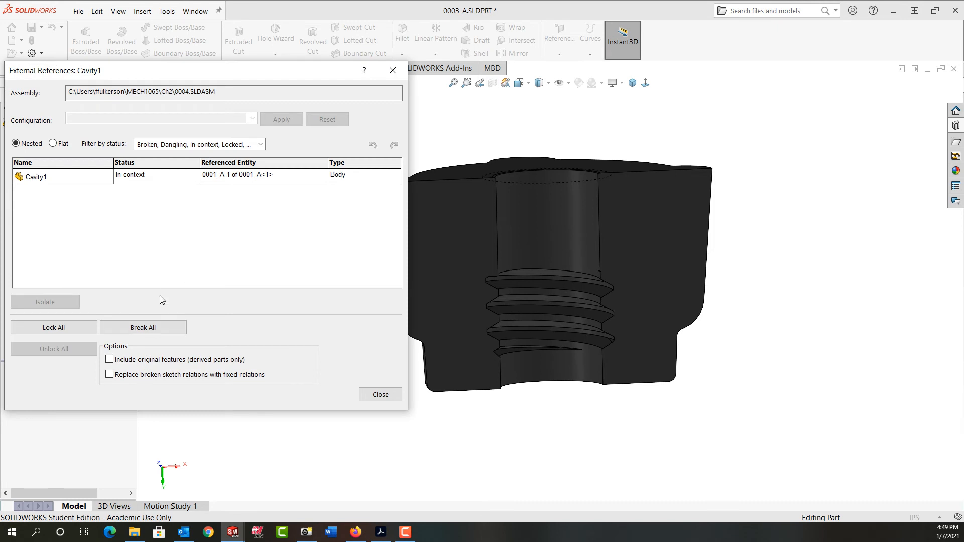
left_click(143, 327)
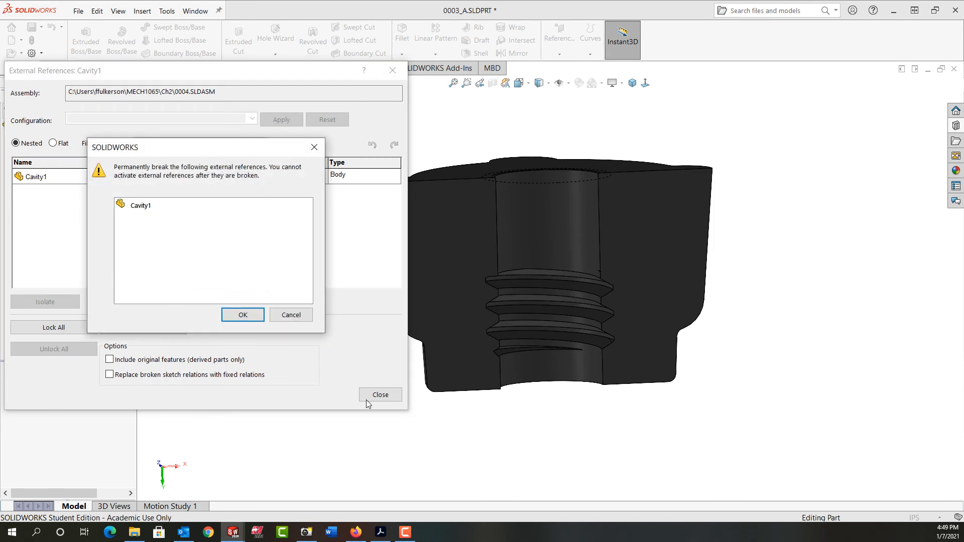
left_click(241, 314)
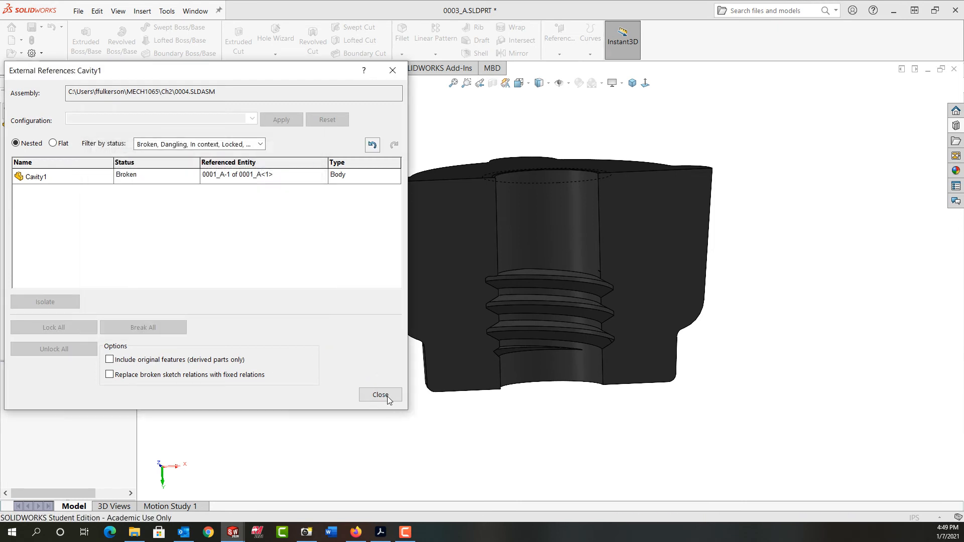
left_click(380, 393)
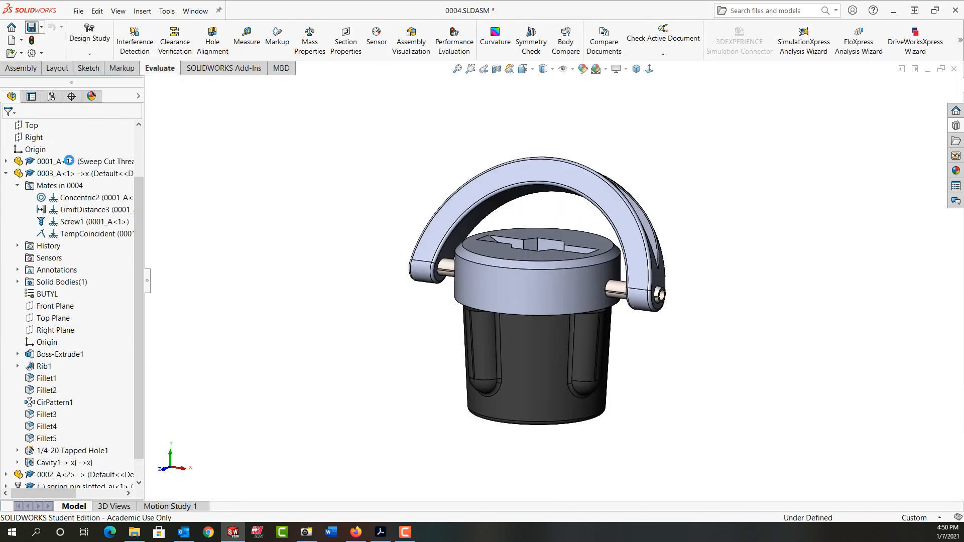
Switch back to the 0004 assembly window to review the broken-reference markers.
left_click(55, 462)
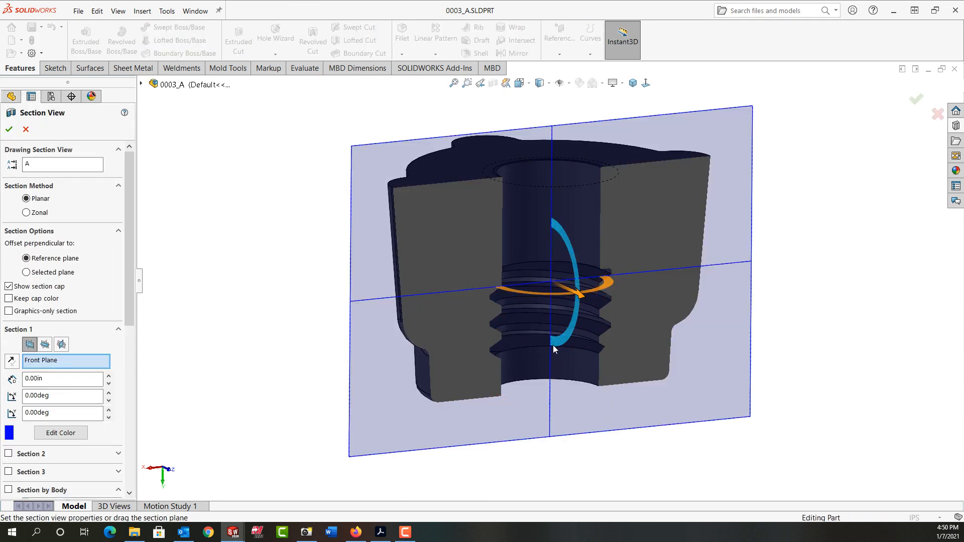
mouse_move(573, 335)
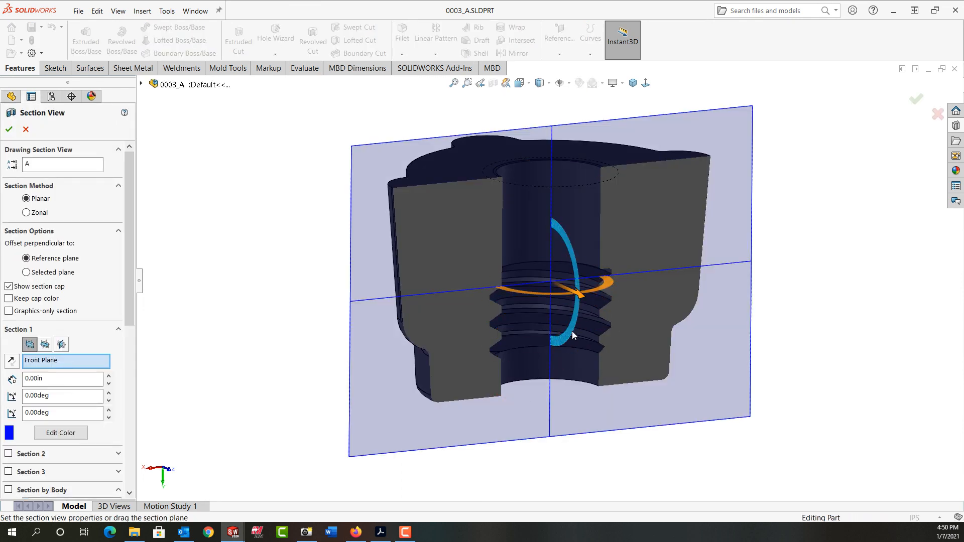